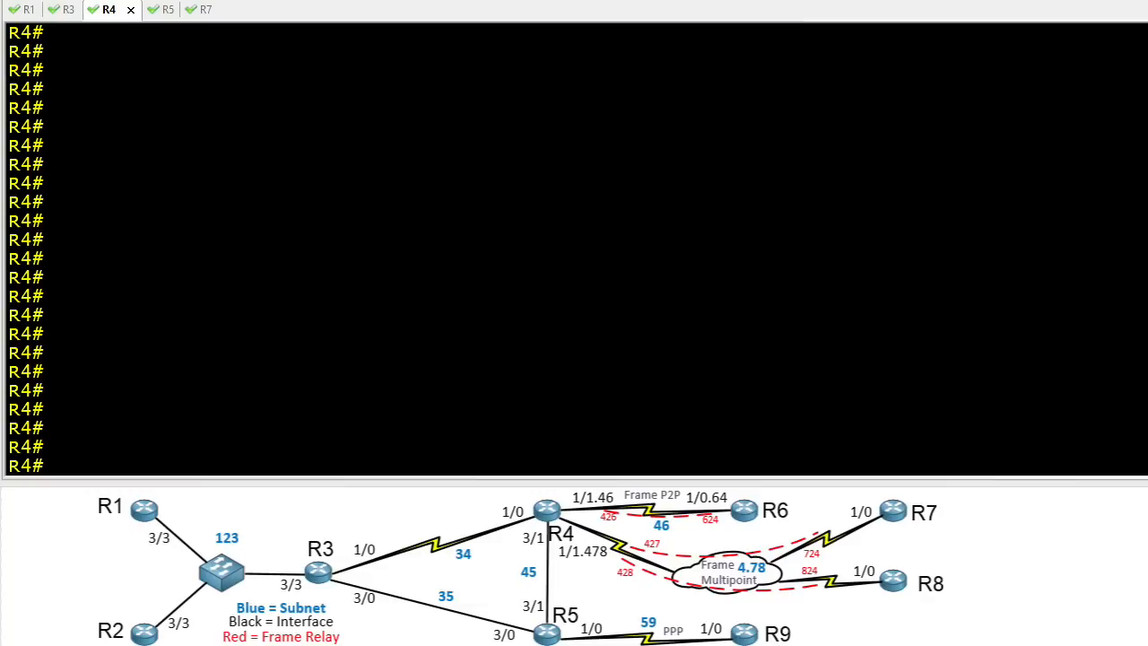
pyautogui.moveTo(925, 502)
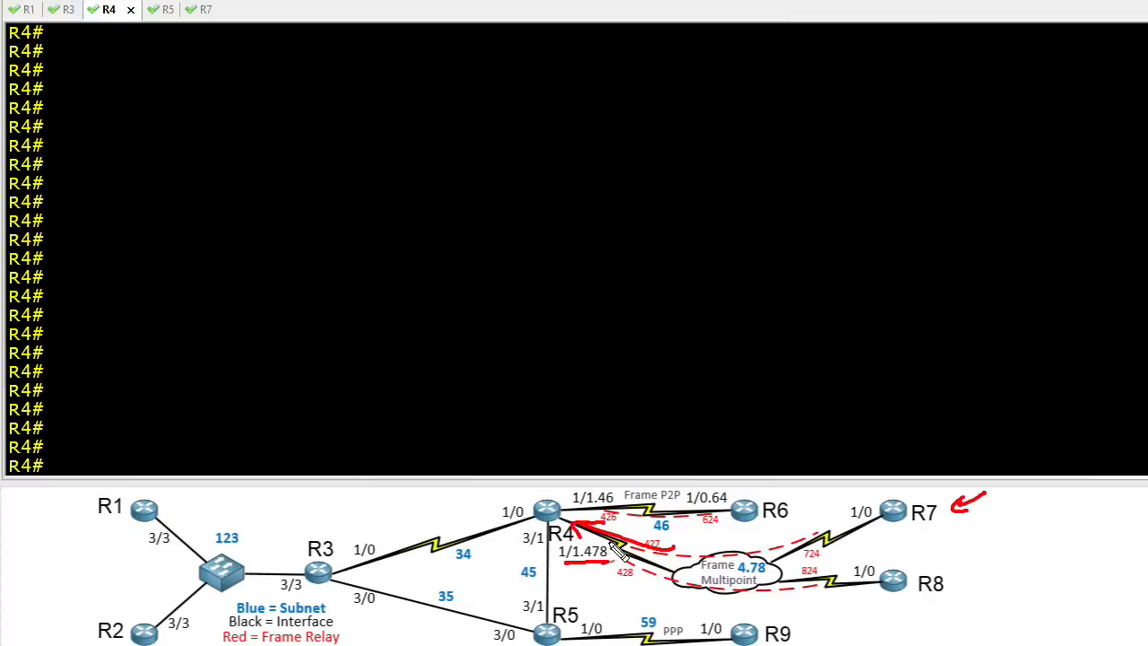
pyautogui.moveTo(547, 511)
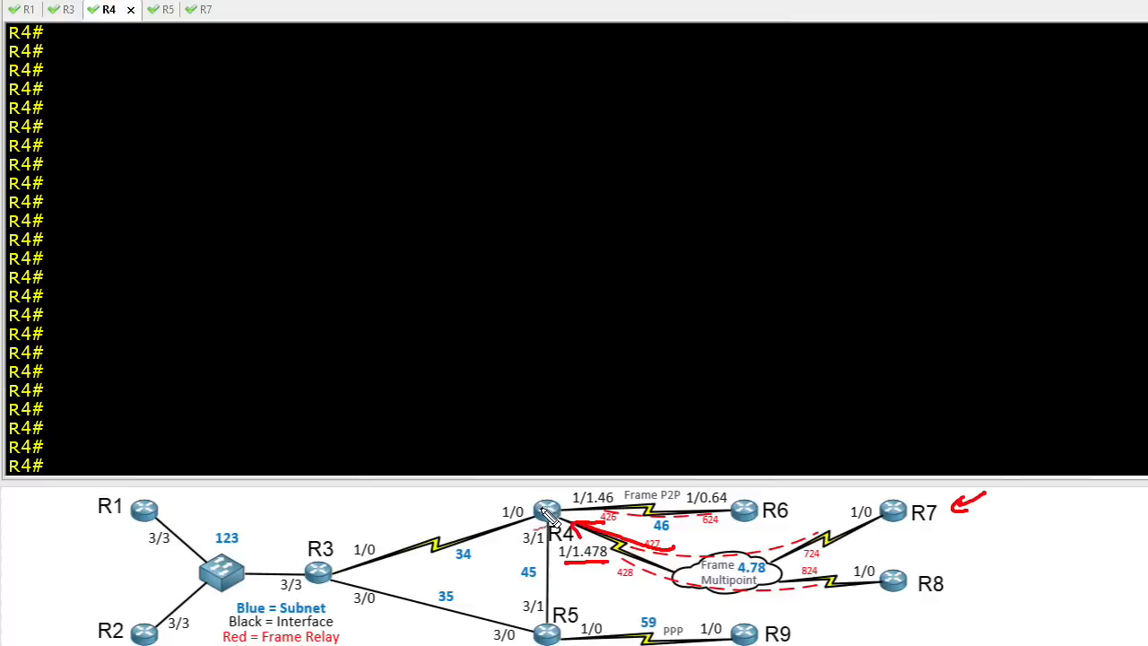
# Step: On R4 in config mode, define access-list 100 permitting ip host 7.7.7.7 to any
pyautogui.moveTo(547, 516); pyautogui.dragTo(359, 538)
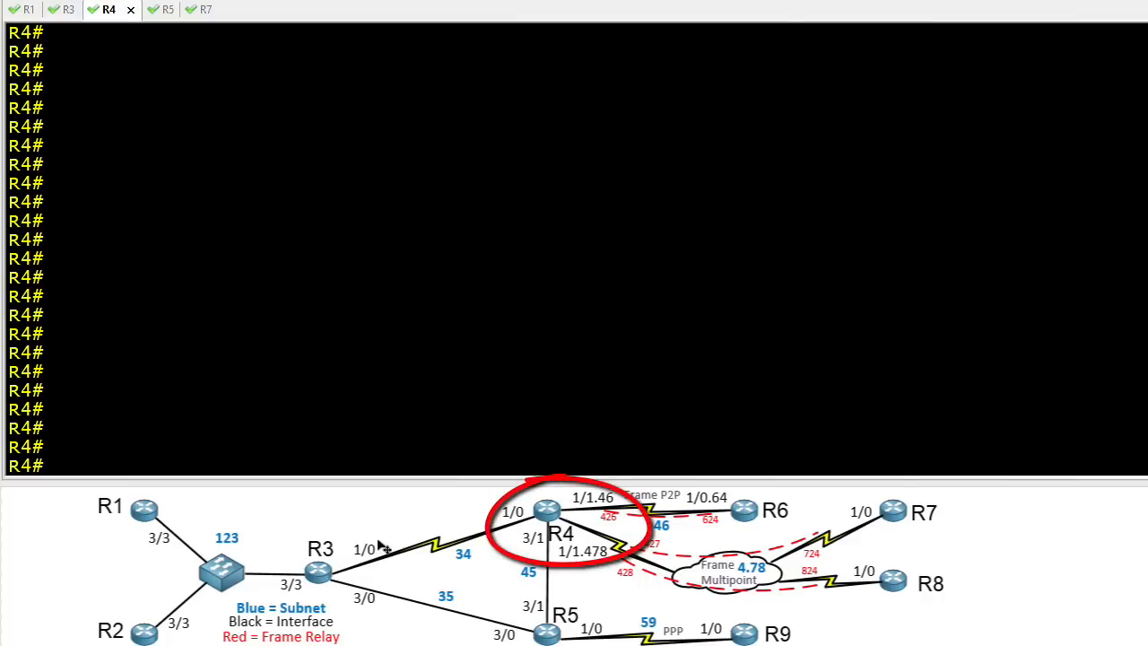
pyautogui.write('conf t')
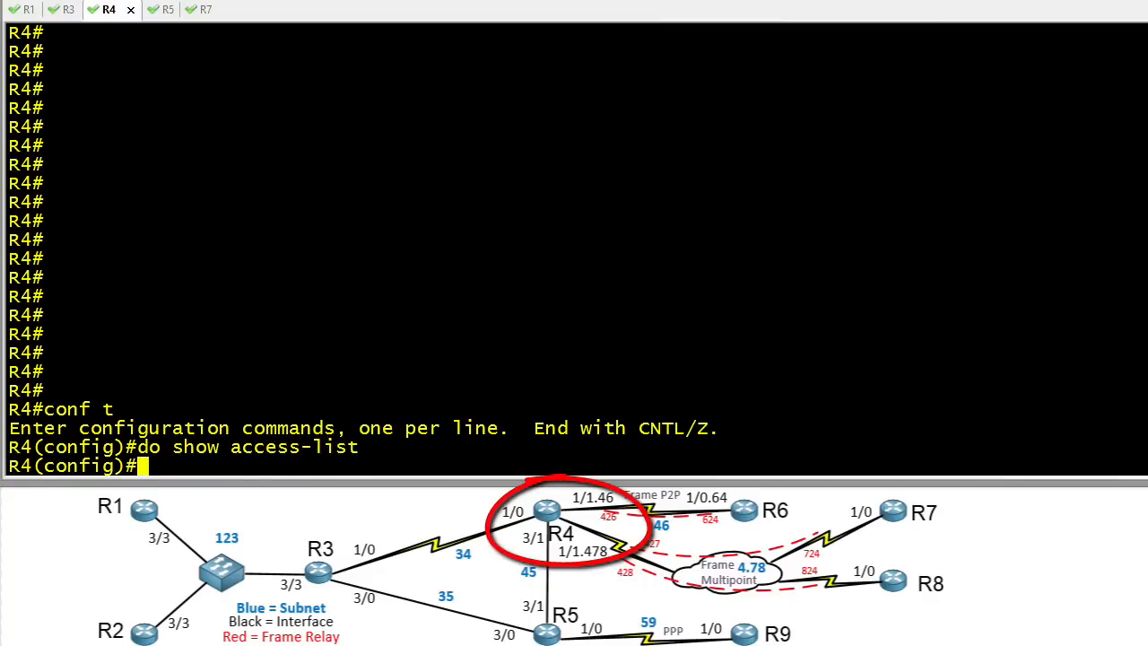
pyautogui.write('access-list 100 permit ip host 7.7.7.7 any')
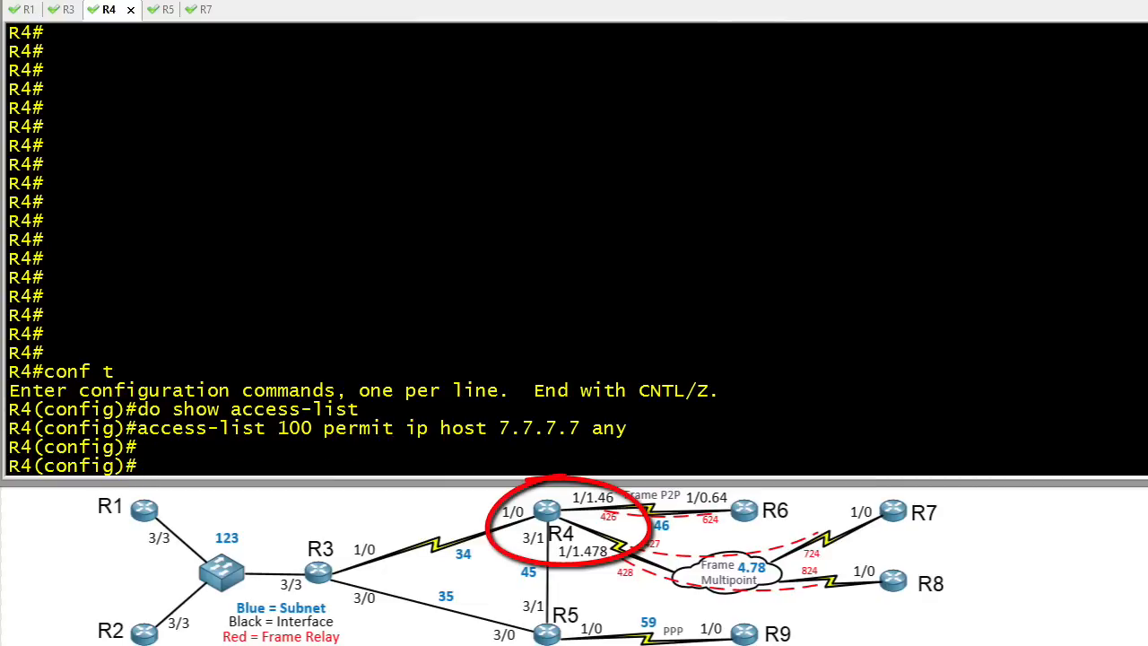
# Step: Create route-map PBR matching access-list 100 and setting ip next-hop 10.34.0.3
pyautogui.write('route-map PBR')
pyautogui.write('match IP address 100')
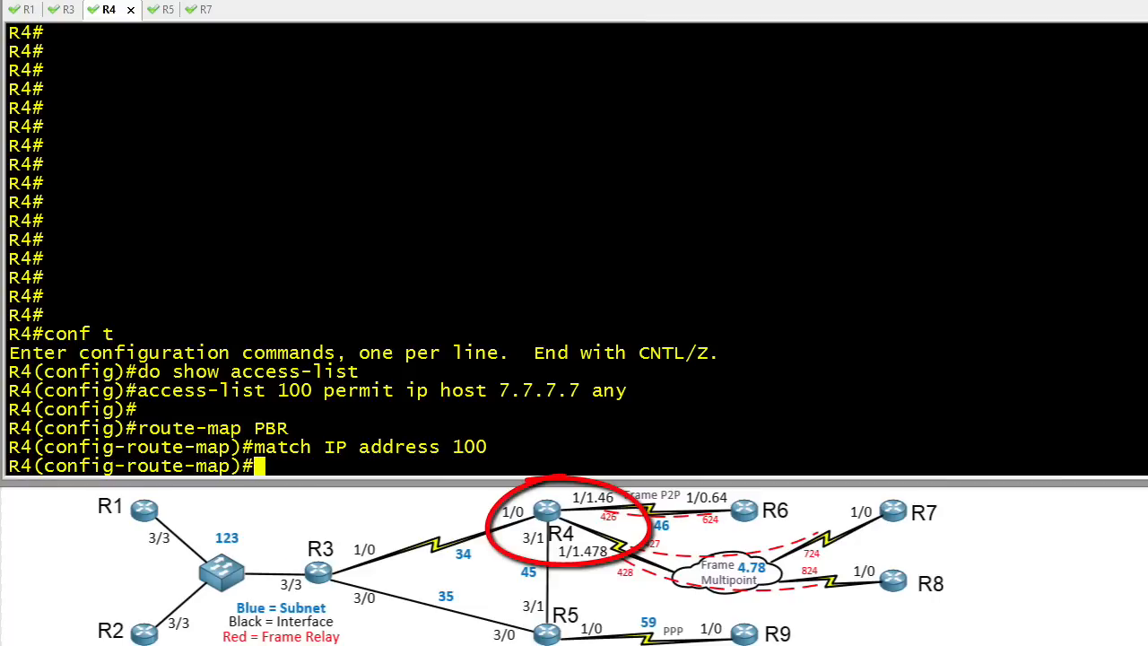
pyautogui.write('set ip next')
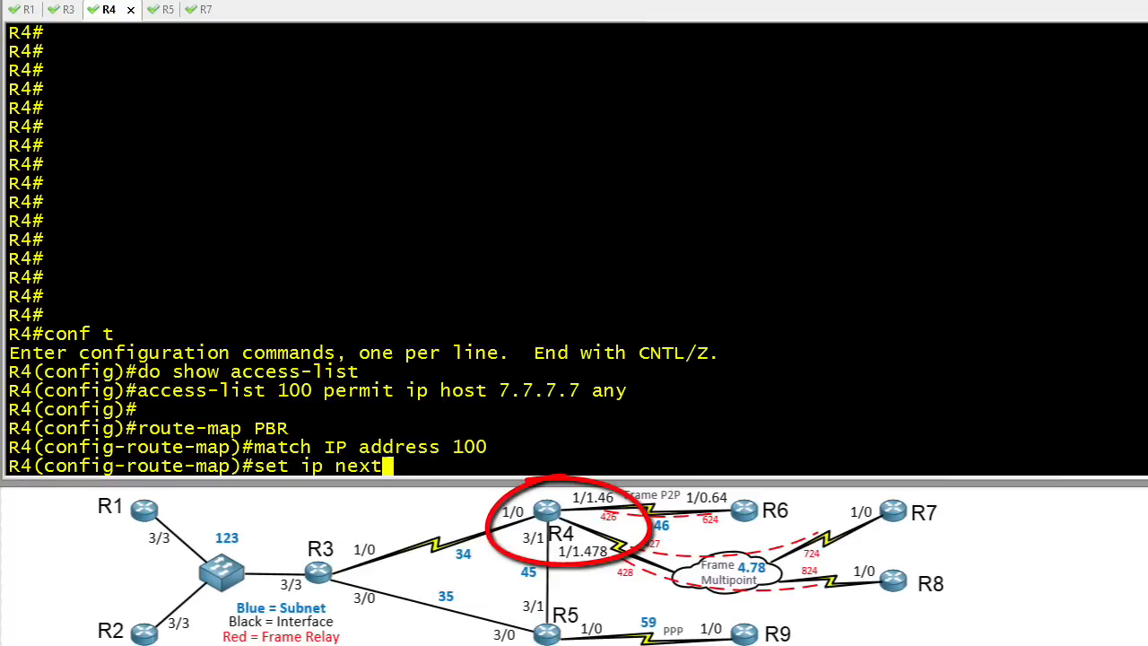
pyautogui.write('-hop 10.34.0.3')
pyautogui.write('exit')
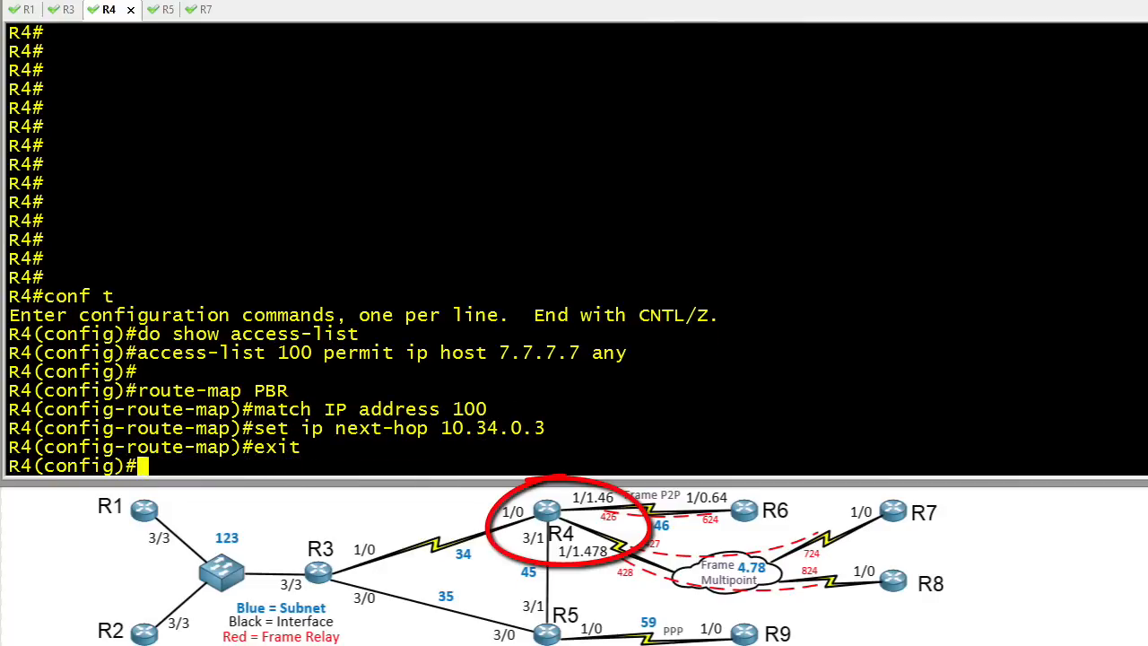
pyautogui.moveTo(545, 513)
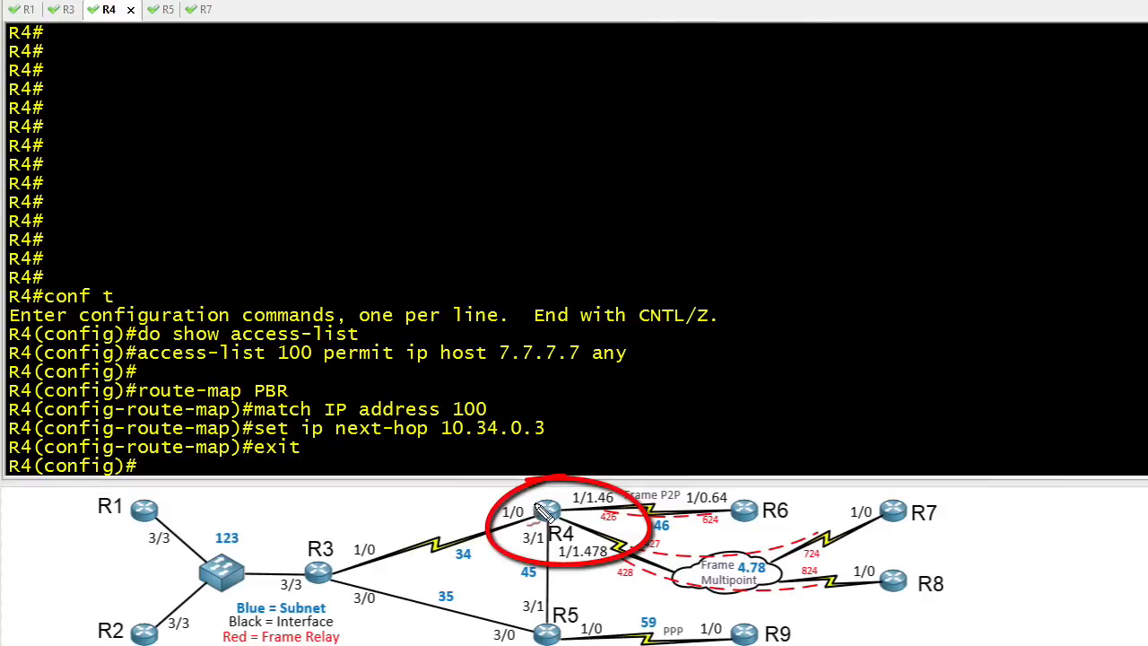
pyautogui.moveTo(538, 516); pyautogui.dragTo(359, 542)
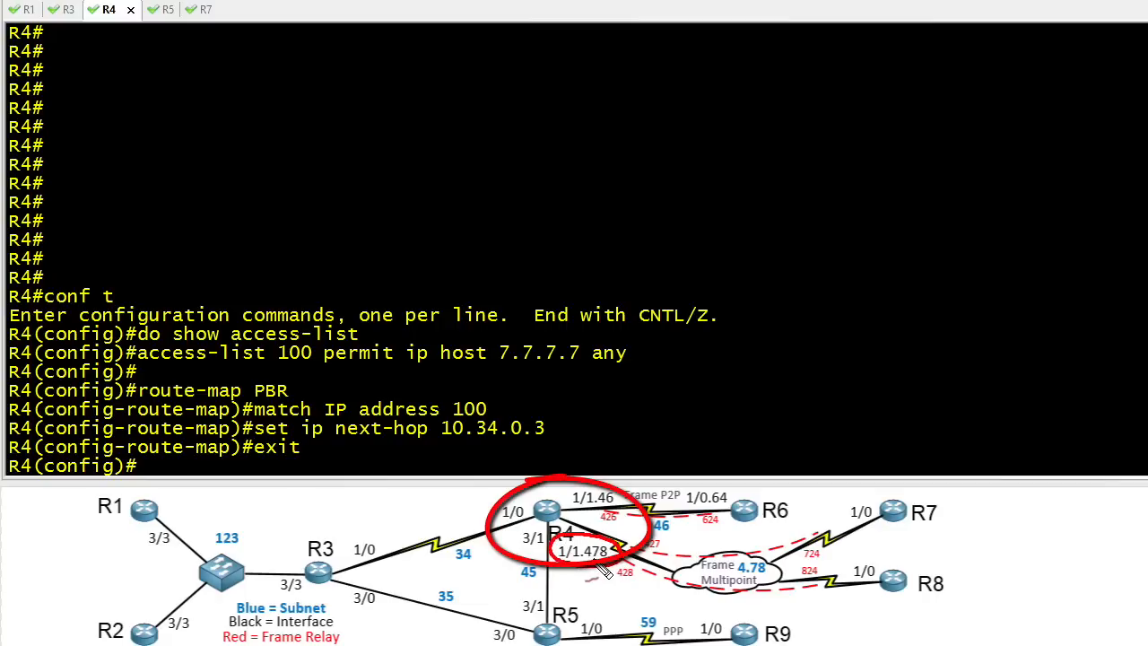
pyautogui.moveTo(582, 552)
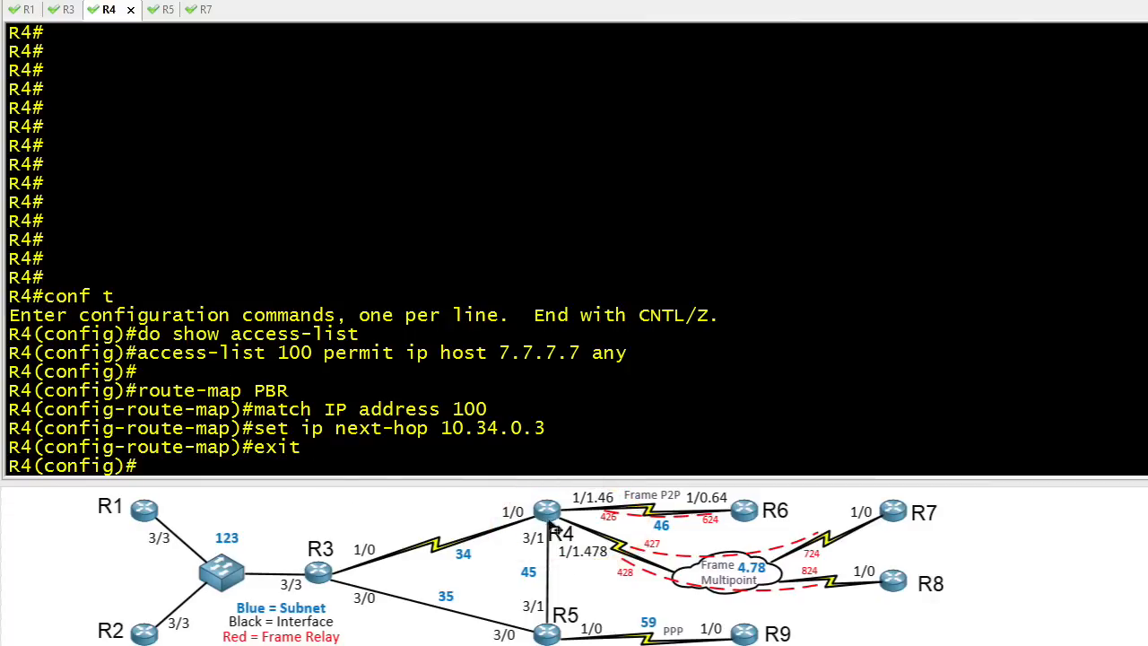
pyautogui.moveTo(907, 529)
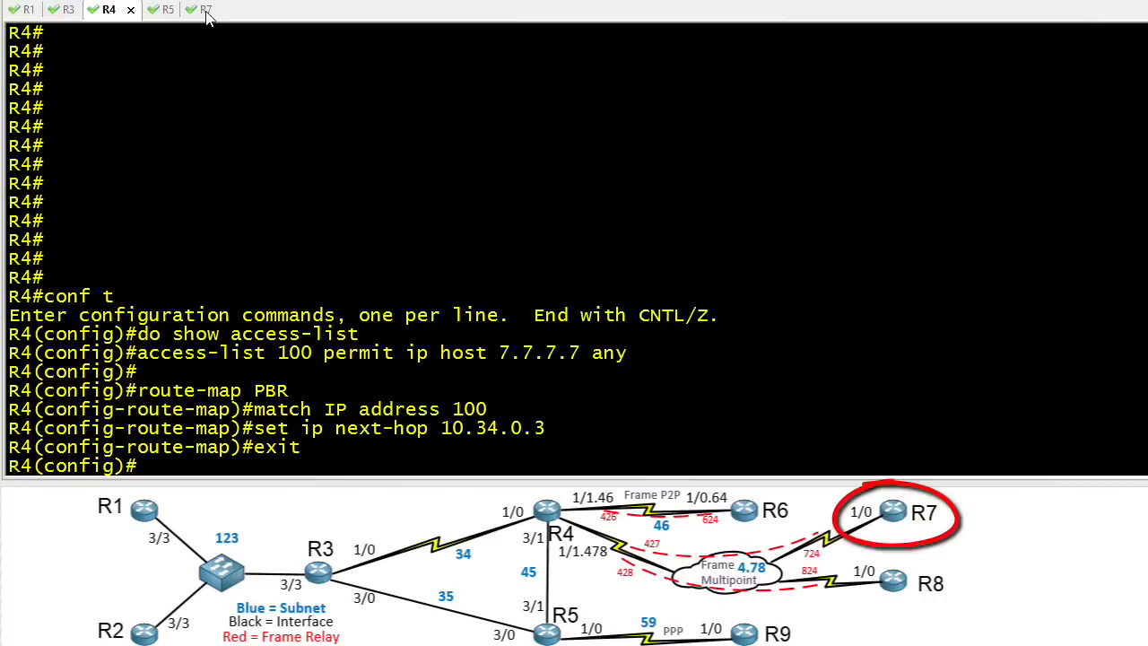
# Step: From R7 run a plain traceroute to 1.1.1.1, which still goes via 10.45.0.5
pyautogui.click(197, 11)
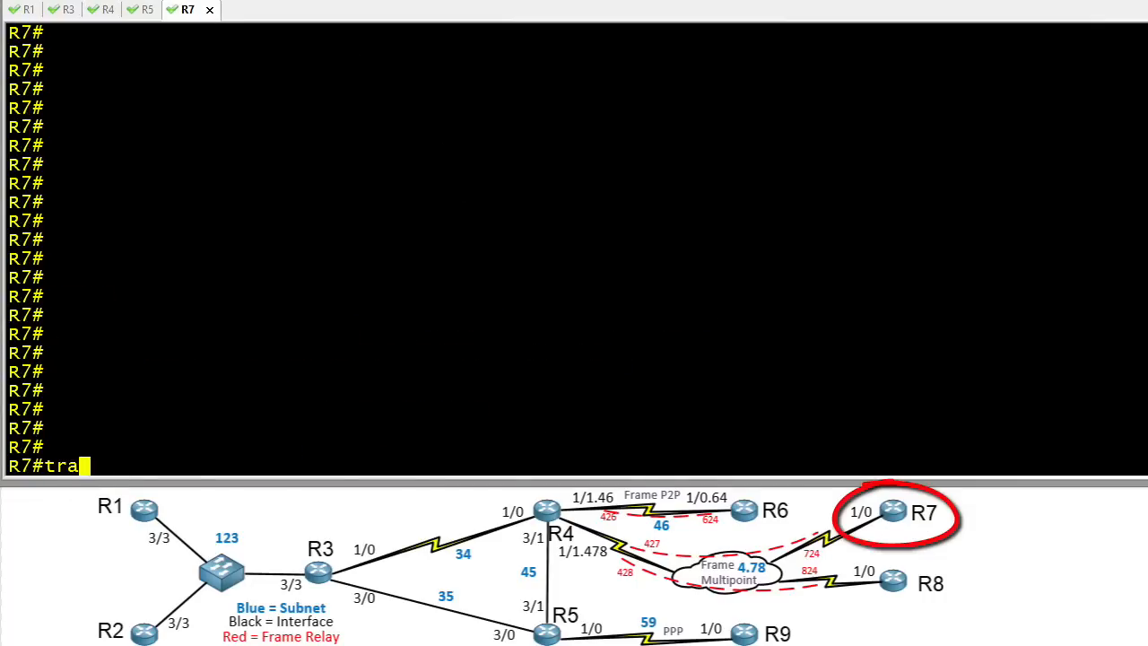
pyautogui.write('ceroute 1.1.1')
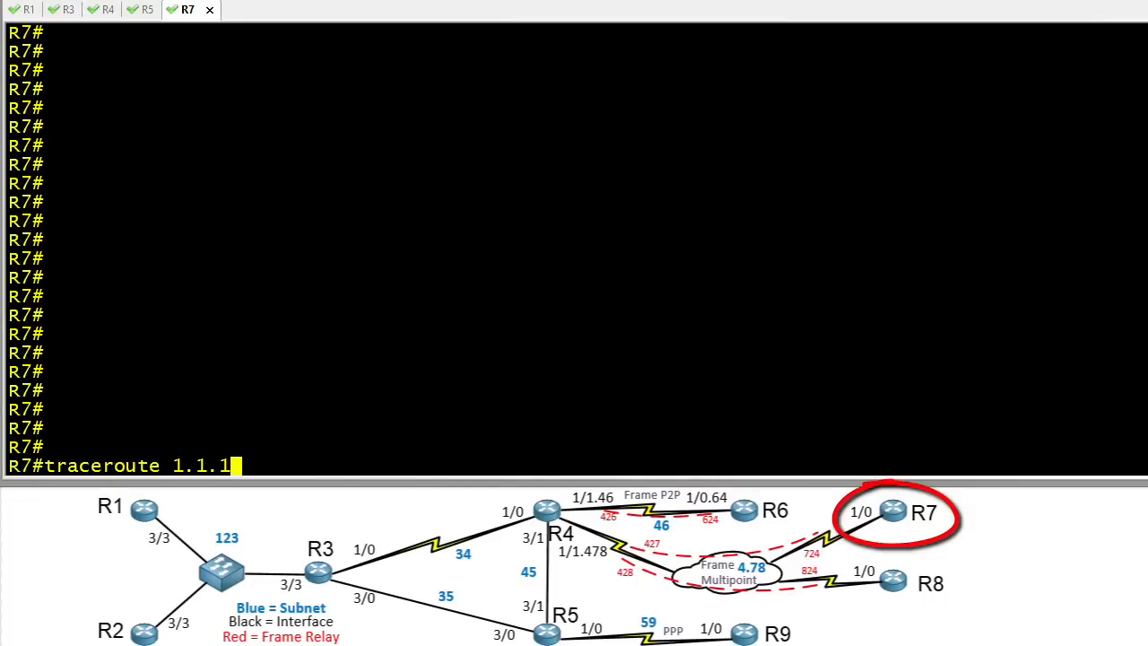
pyautogui.press('Return')
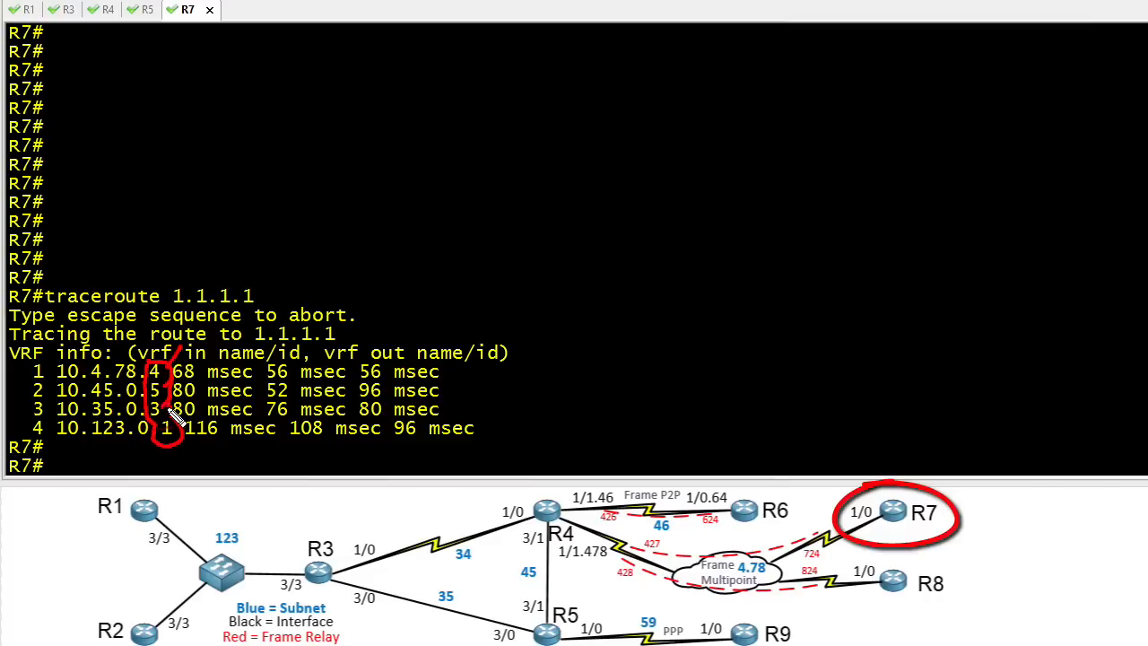
pyautogui.moveTo(714, 559)
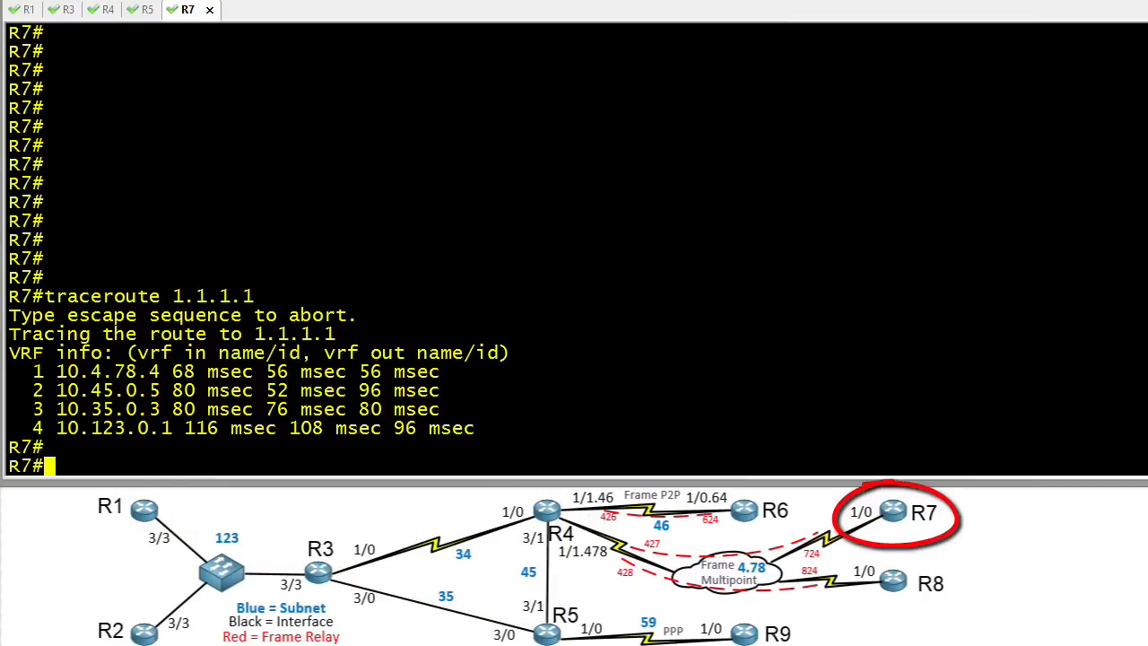
# Step: Repeat the traceroute to 1.1.1.1 sourced from 7.7.7.7, also passing 10.45.0.5
pyautogui.write('tracer')
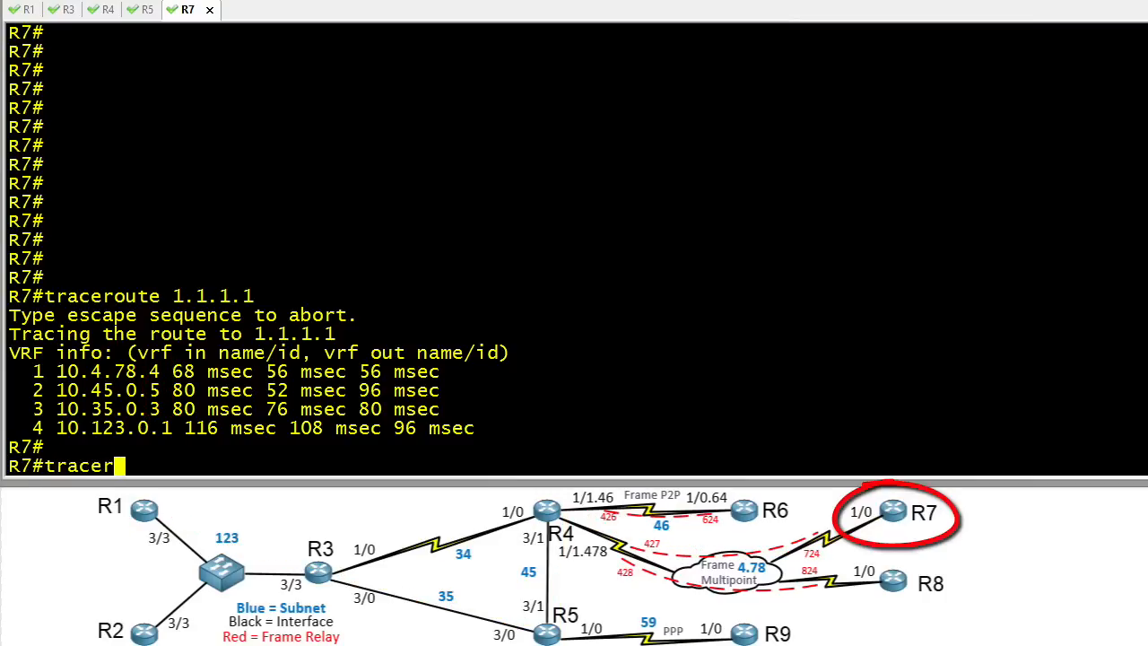
pyautogui.write('oute 1.1.1.1')
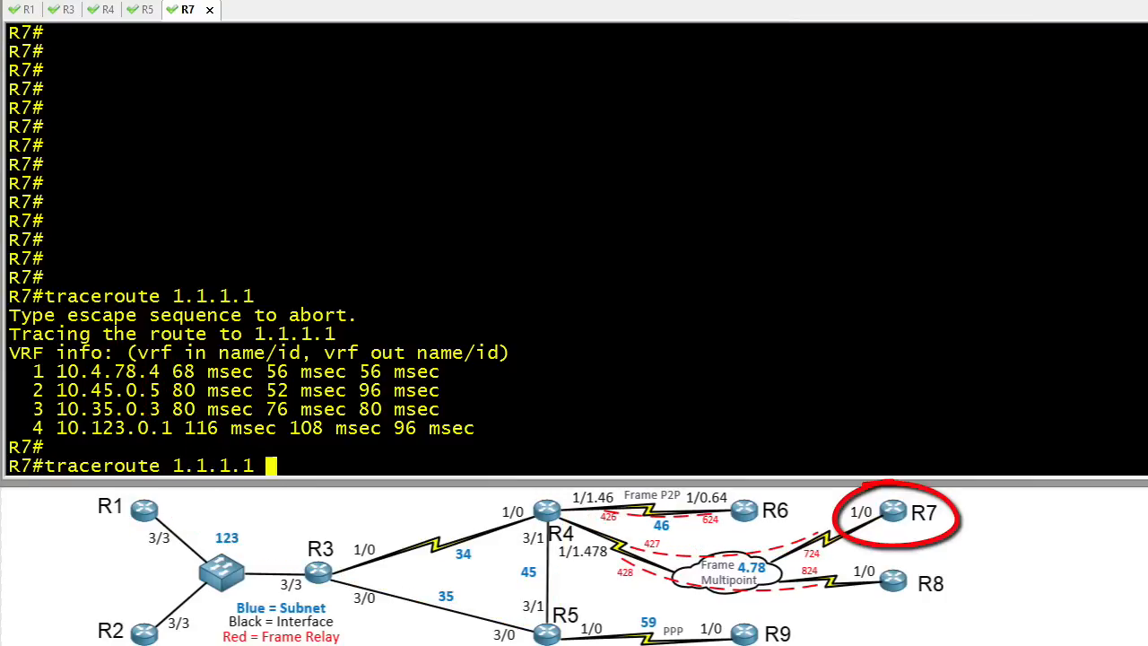
pyautogui.write('source 7.7.7.7')
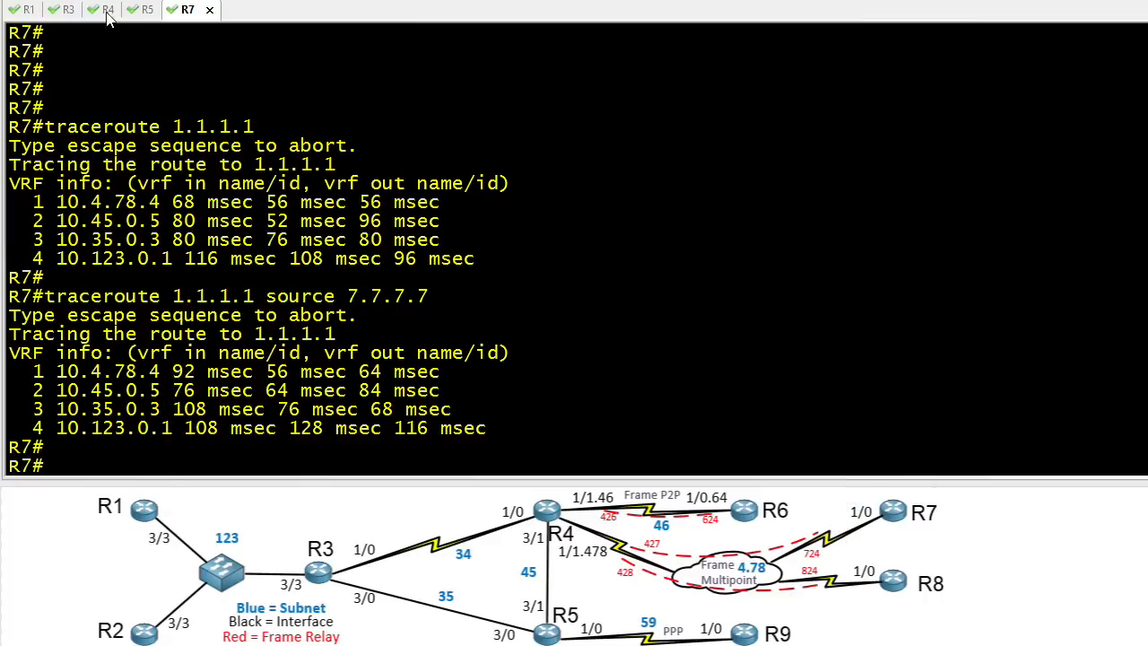
# Step: Back on R4, display access-list 100 from config mode with 'do show access-list'
pyautogui.click(101, 11)
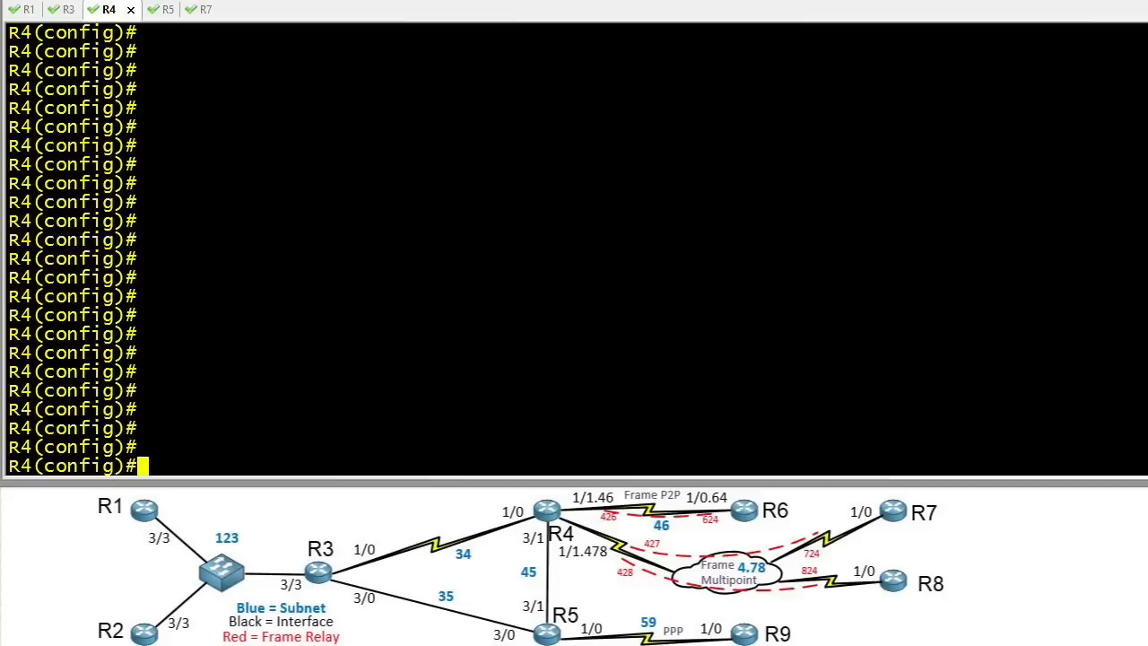
pyautogui.write('do')
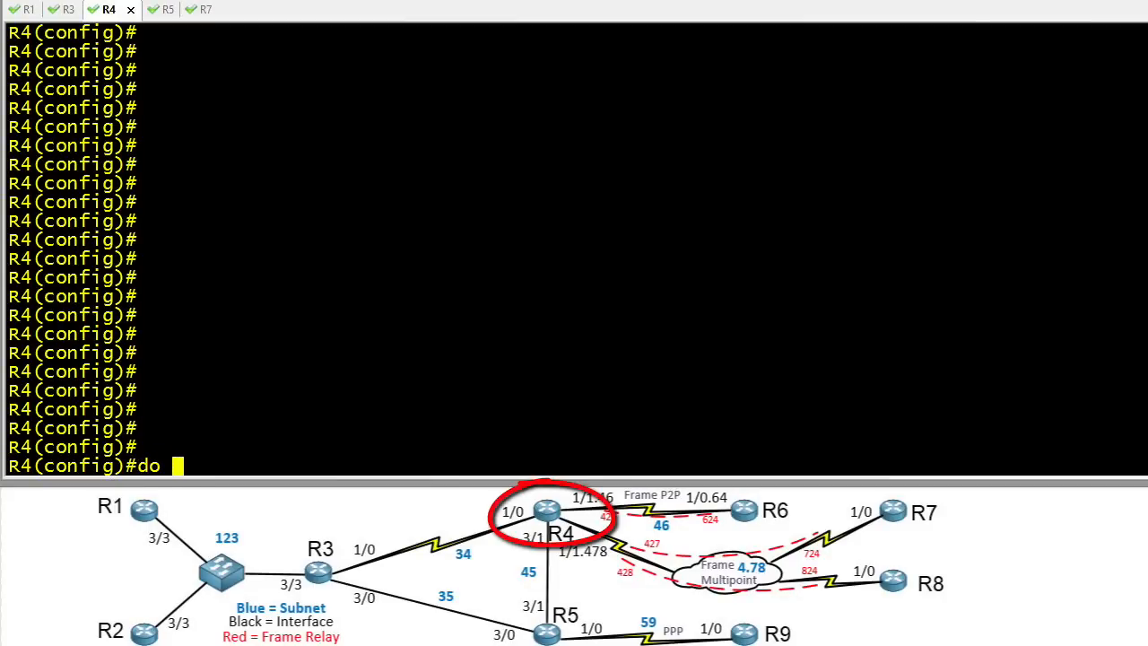
pyautogui.write('show access-l')
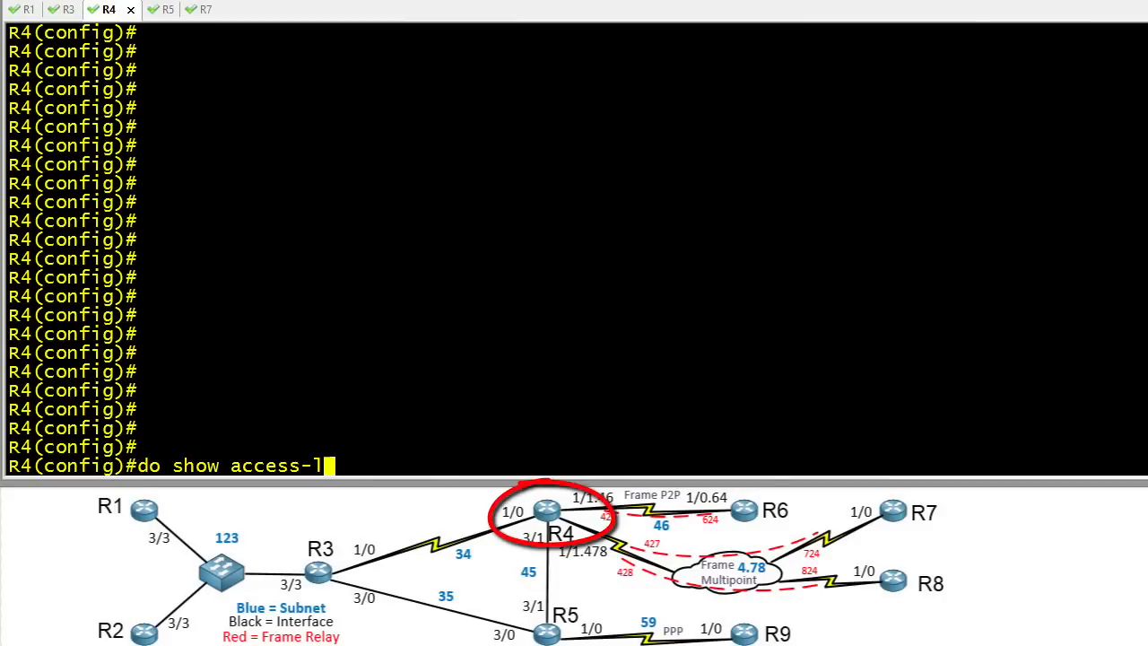
pyautogui.press('Return')
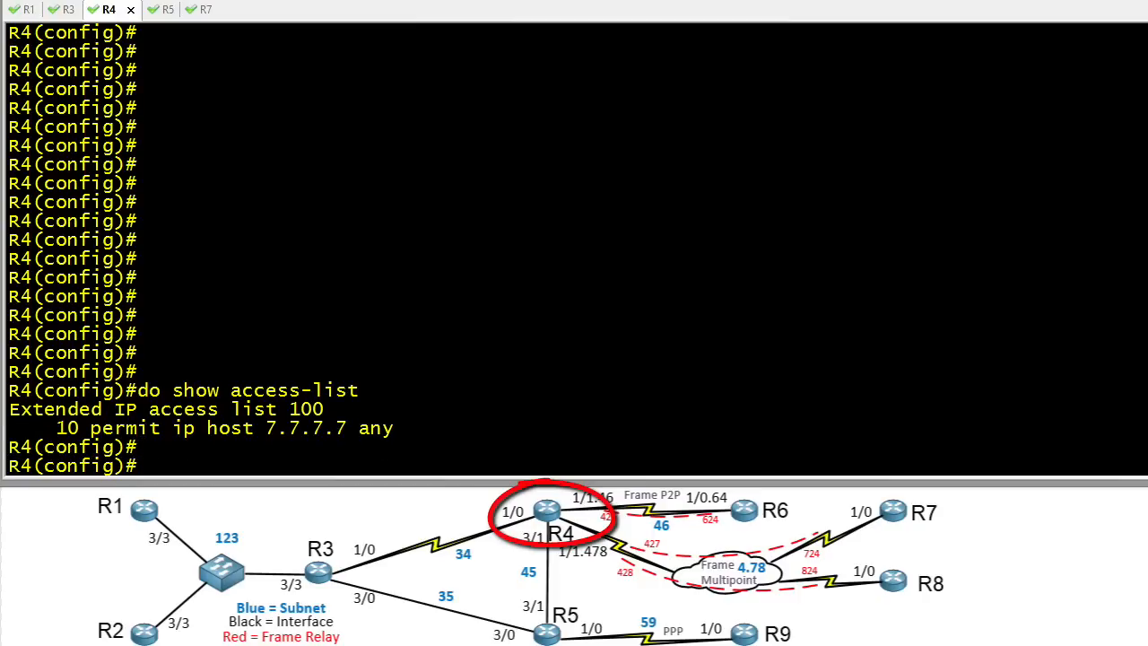
# Step: Show route-map PBR, then enter configuration of subinterface Serial1/1.478
pyautogui.write('do show route-map')
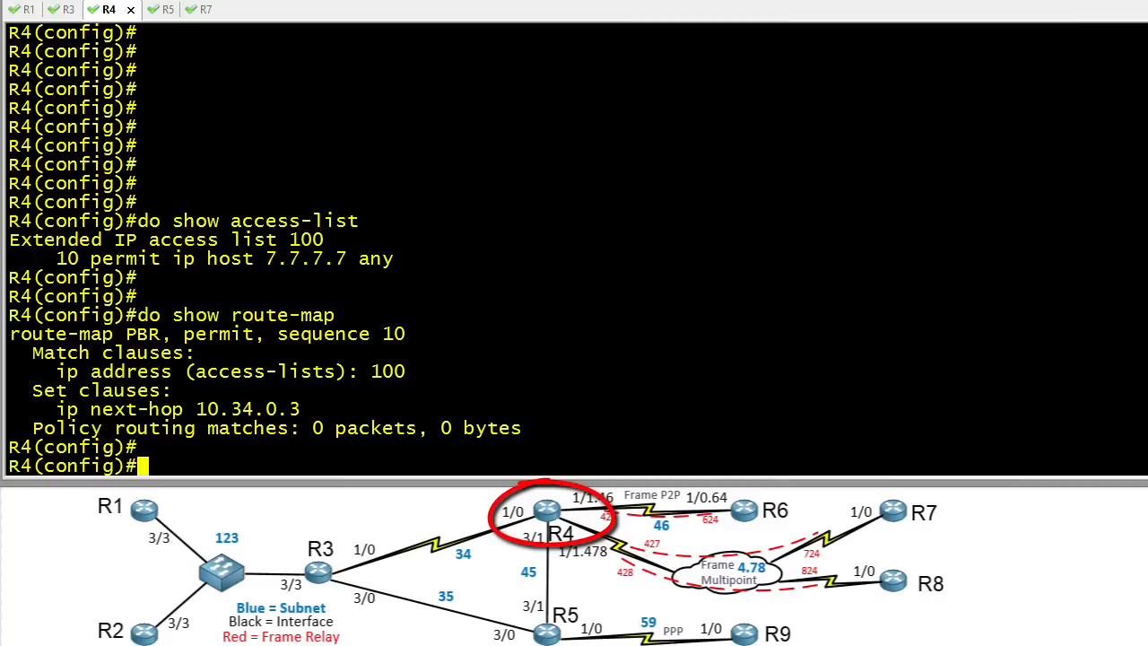
pyautogui.write('int ser 1/1.478')
pyautogui.write('ip policy')
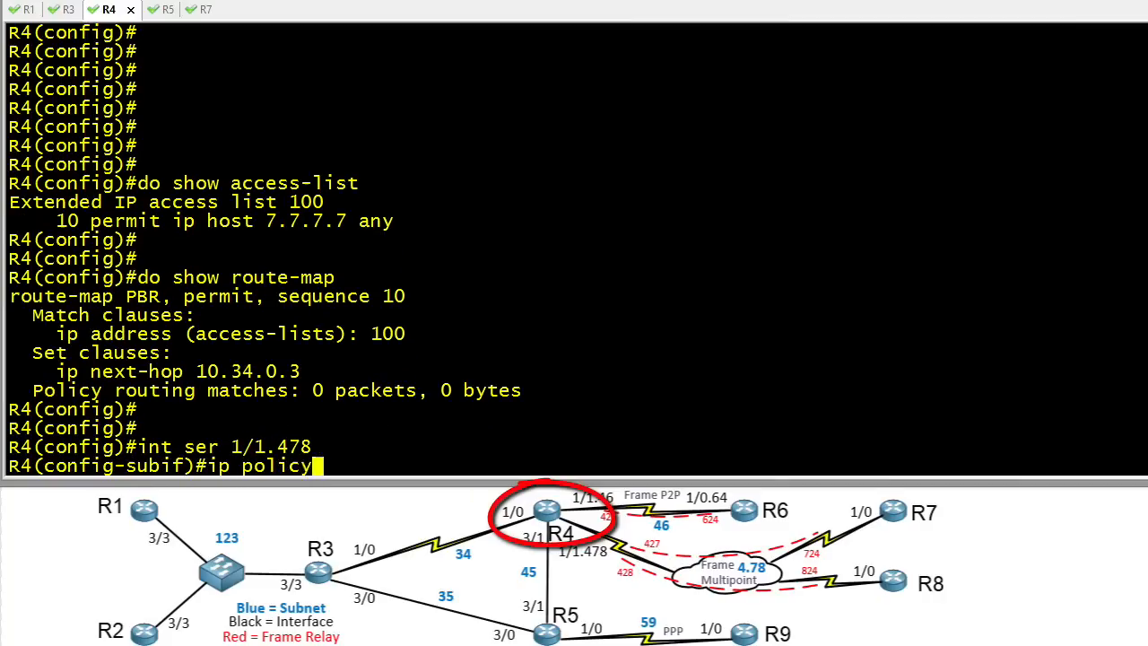
# Step: Apply 'ip policy route-map PBR' on Serial1/1.478, check show ip policy, and enable debug ip policy
pyautogui.write('route-map PBR')
pyautogui.write('show ip policy')
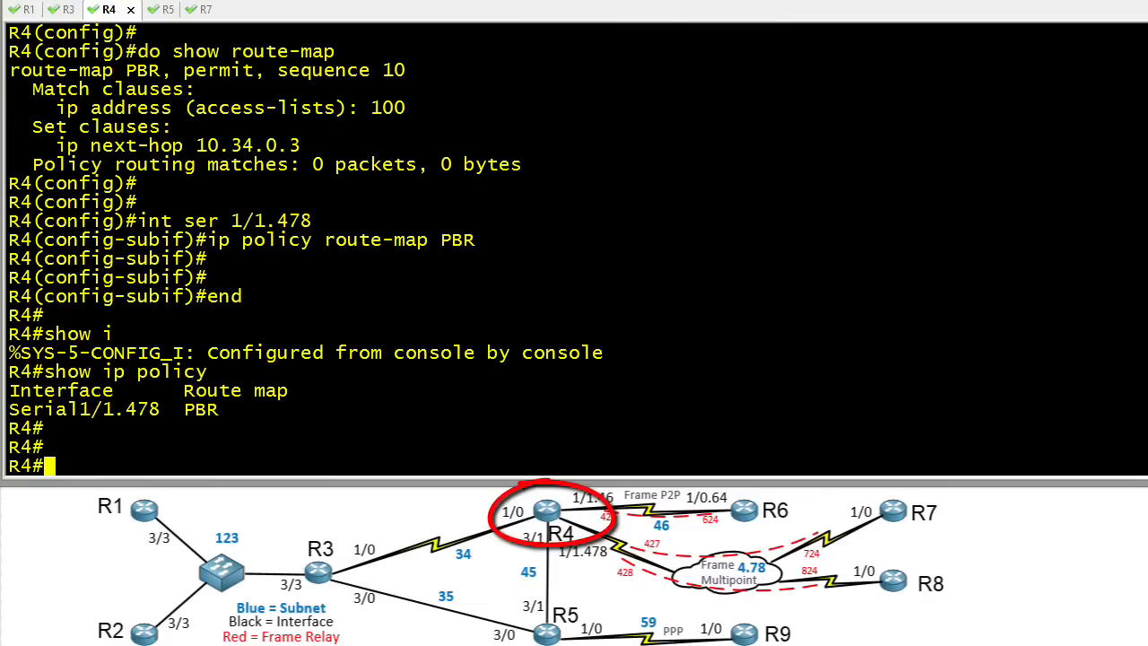
pyautogui.write('debug ip poli')
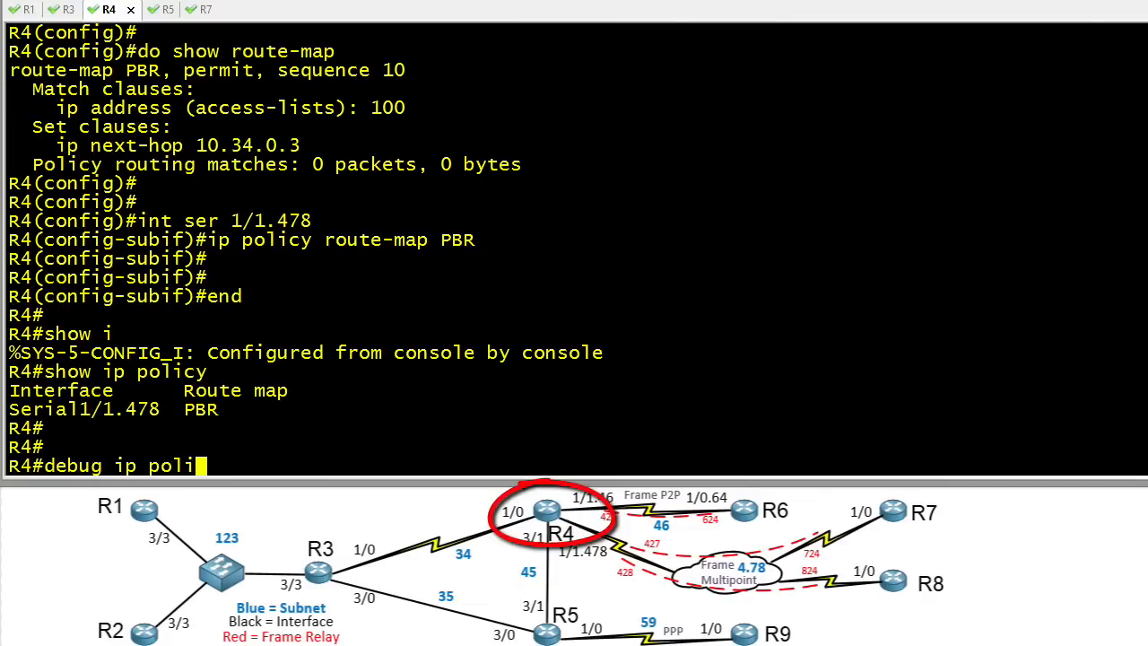
pyautogui.press('Return')
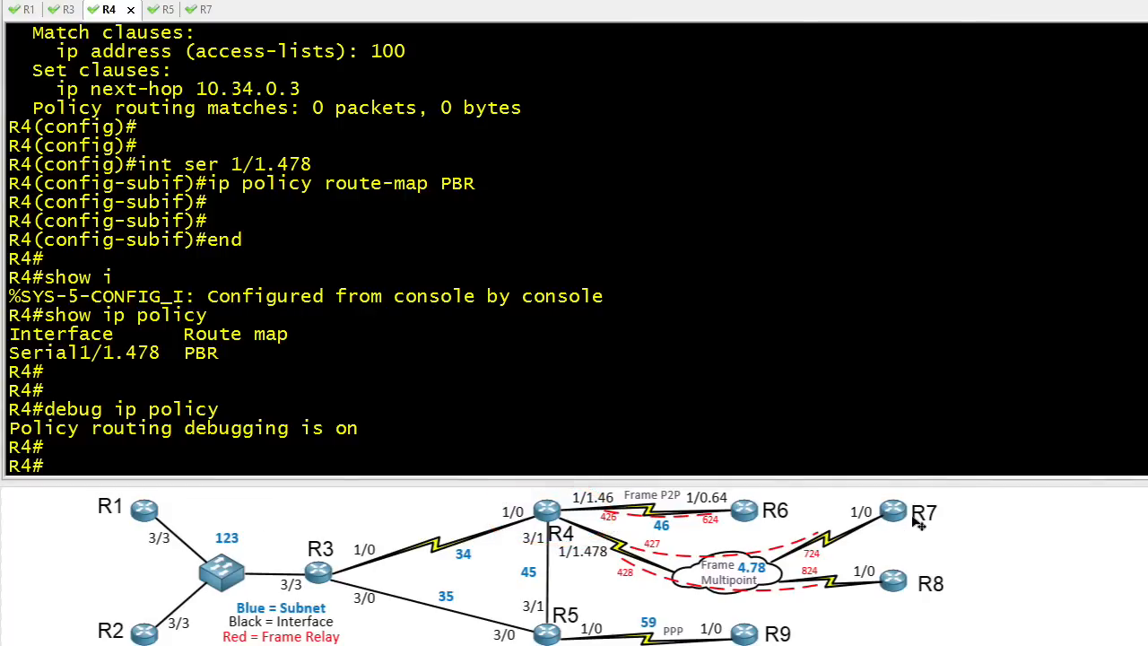
# Step: On R7 rerun the plain traceroute to 1.1.1.1, still via 10.45.0.5 and 10.35.0.3
pyautogui.click(185, 11)
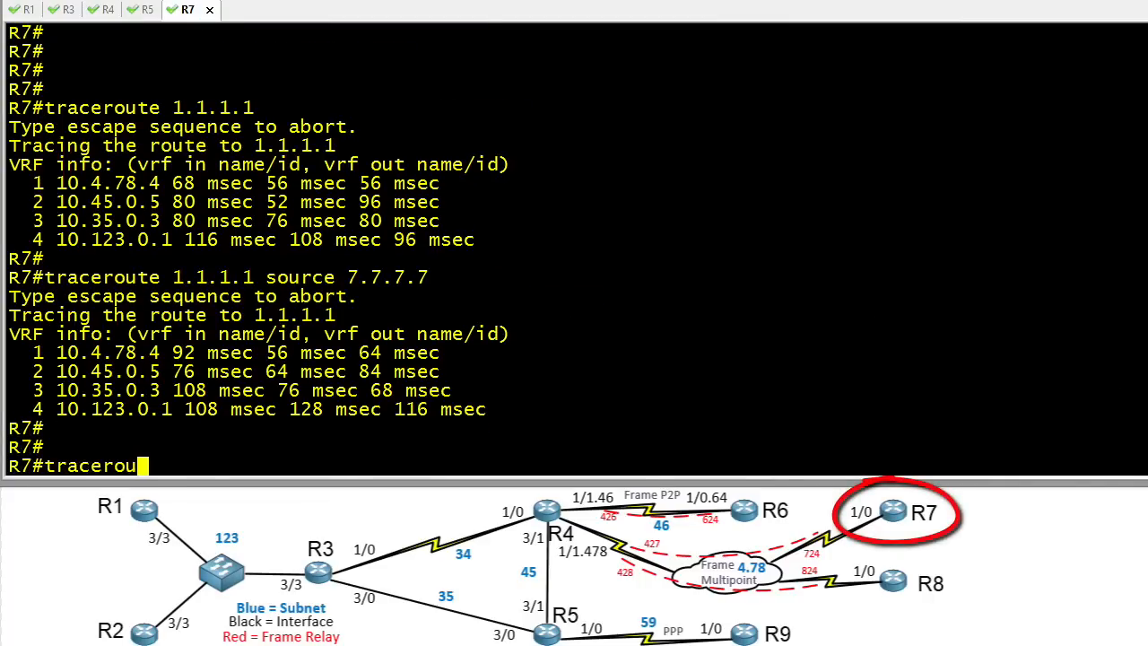
pyautogui.press('Return')
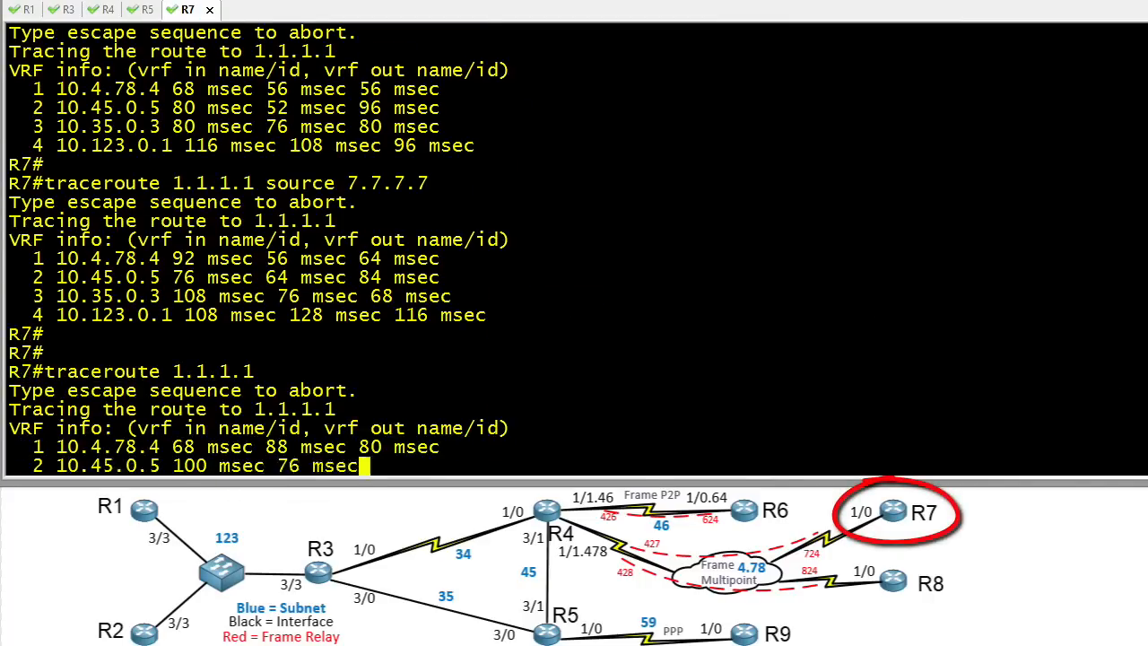
pyautogui.scroll(-3)
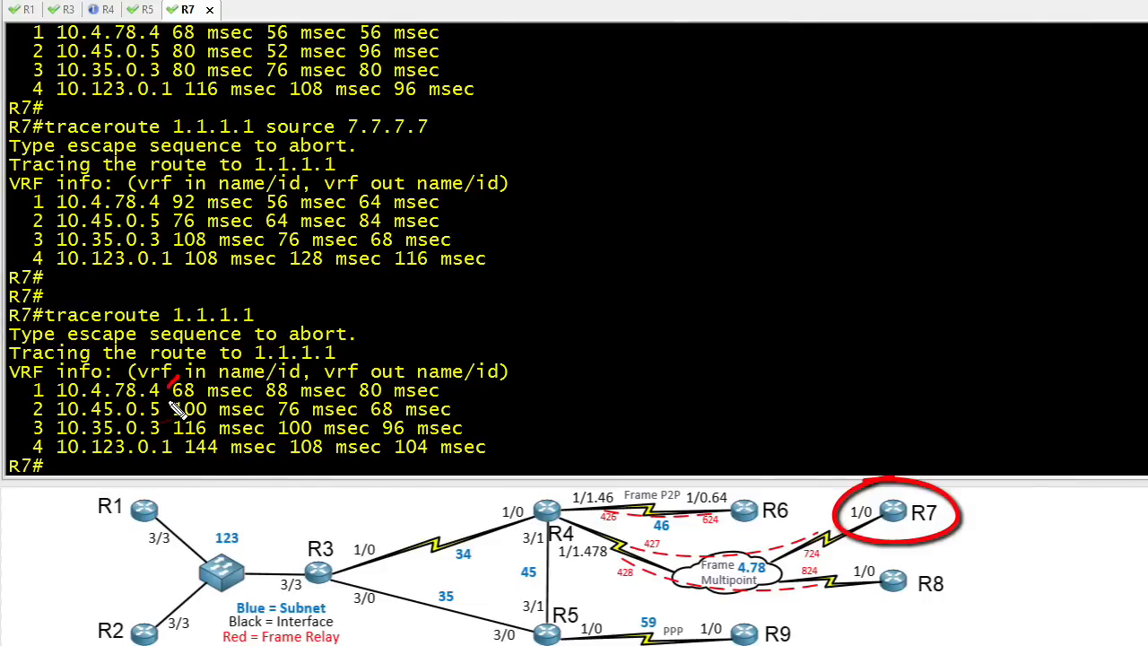
pyautogui.moveTo(159, 529)
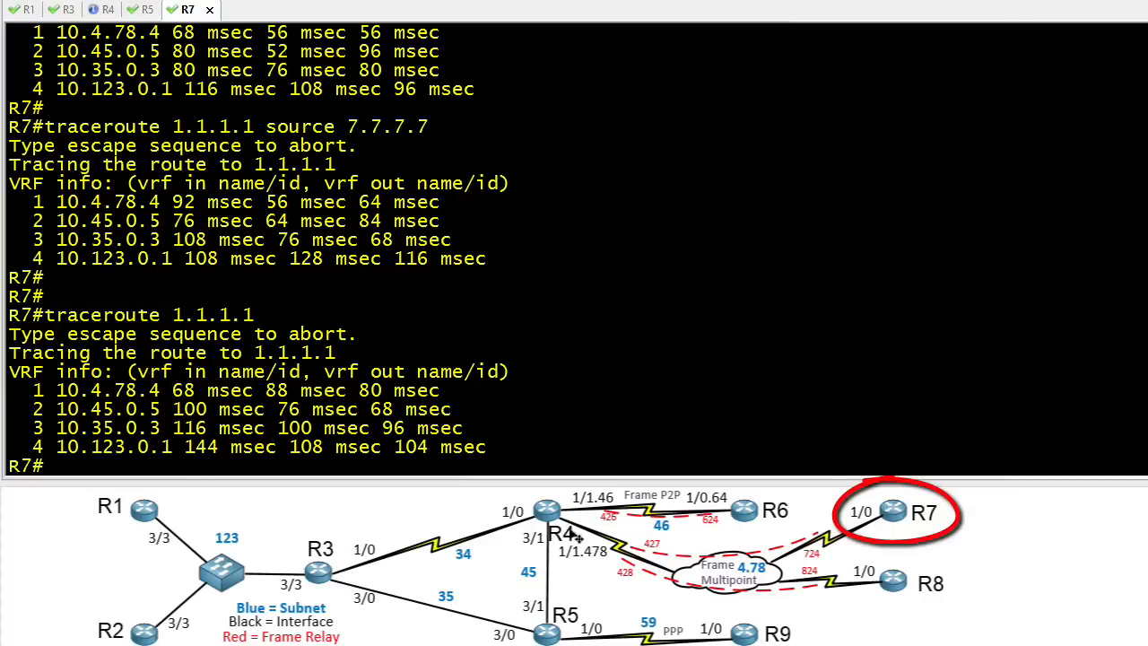
pyautogui.click(100, 9)
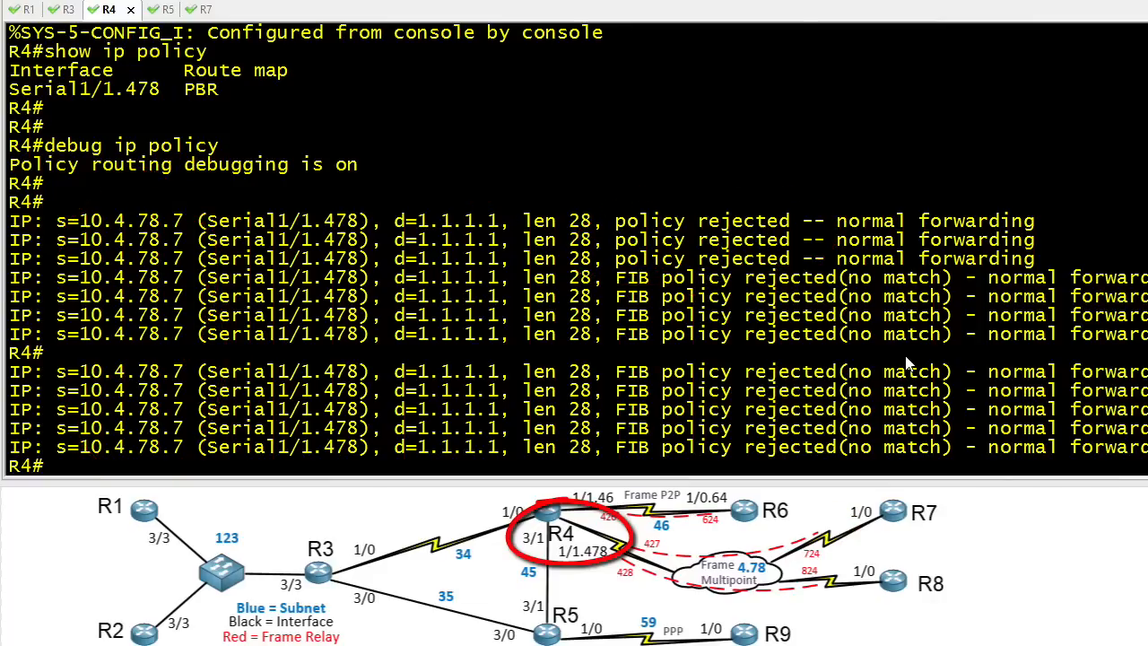
pyautogui.moveTo(798, 363)
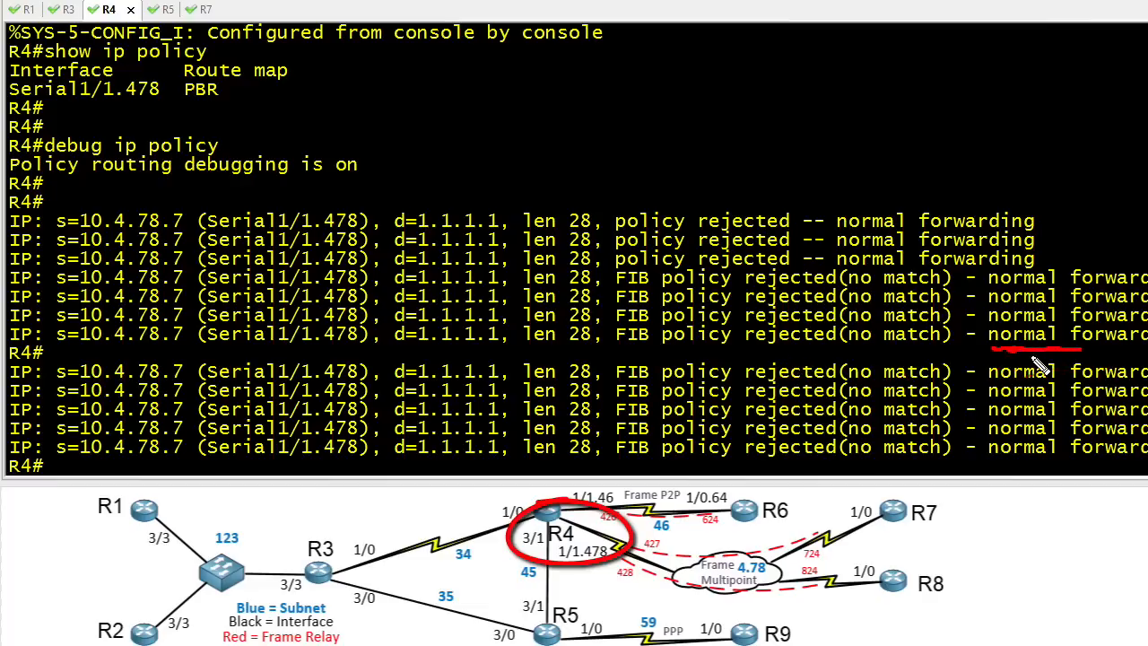
pyautogui.scroll(-3)
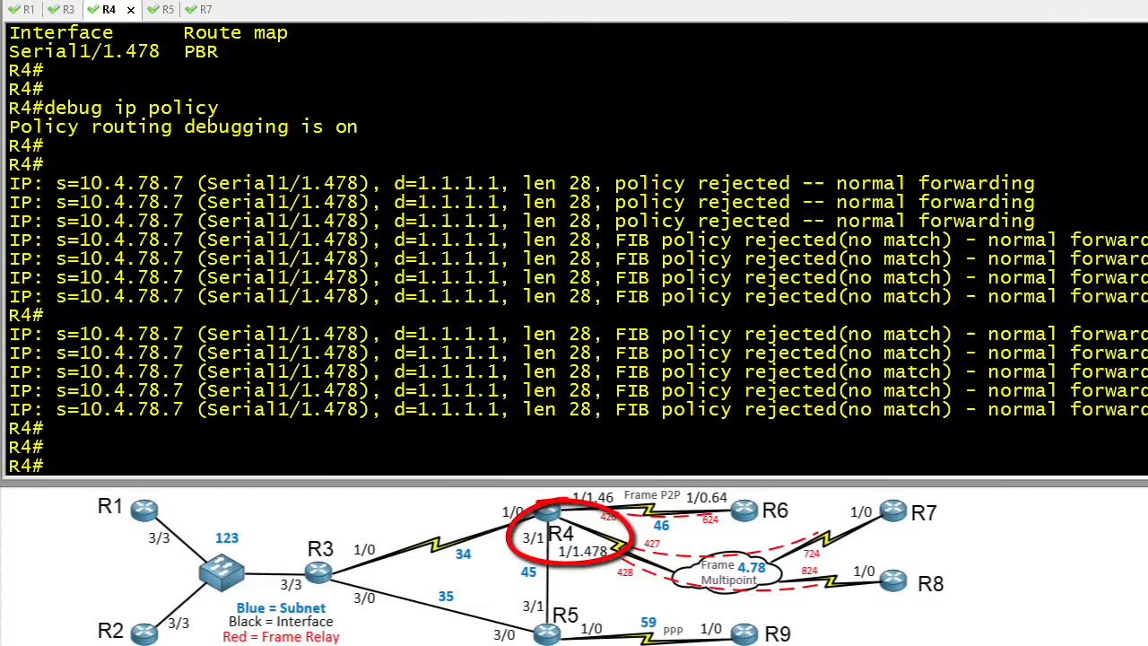
pyautogui.click(186, 11)
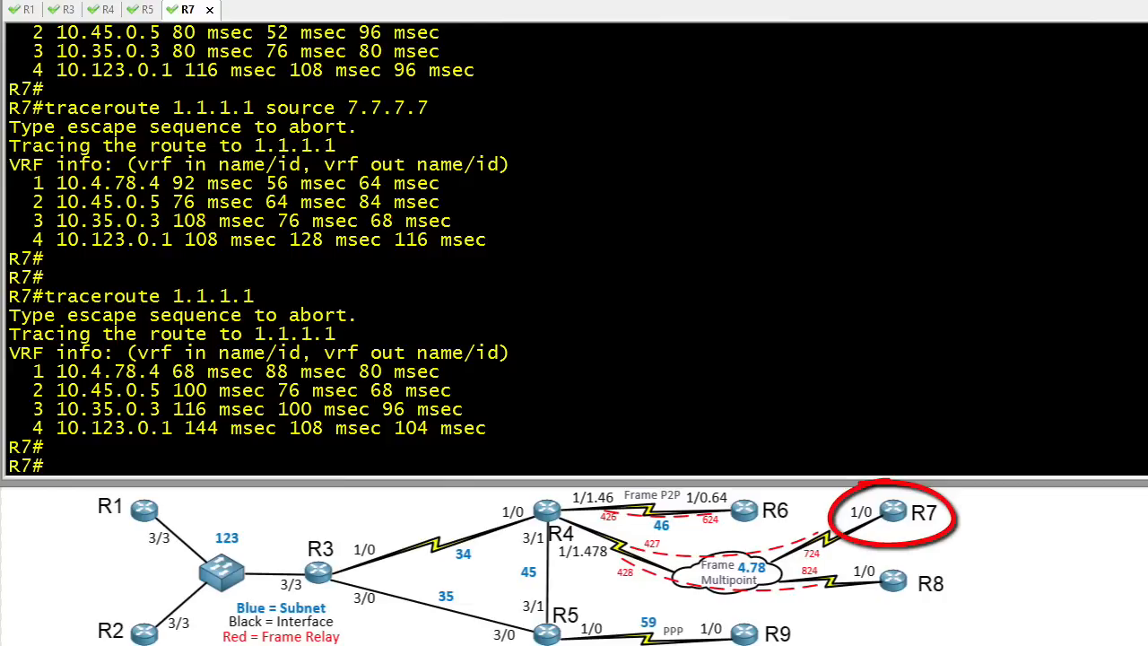
# Step: Traceroute 1.1.1.1 source 7.7.7.7 from R7, now via 10.34.0.3, then view R4's policy-routed debug output
pyautogui.write('traceroute 1.1.1.1 source 7.7.7.7')
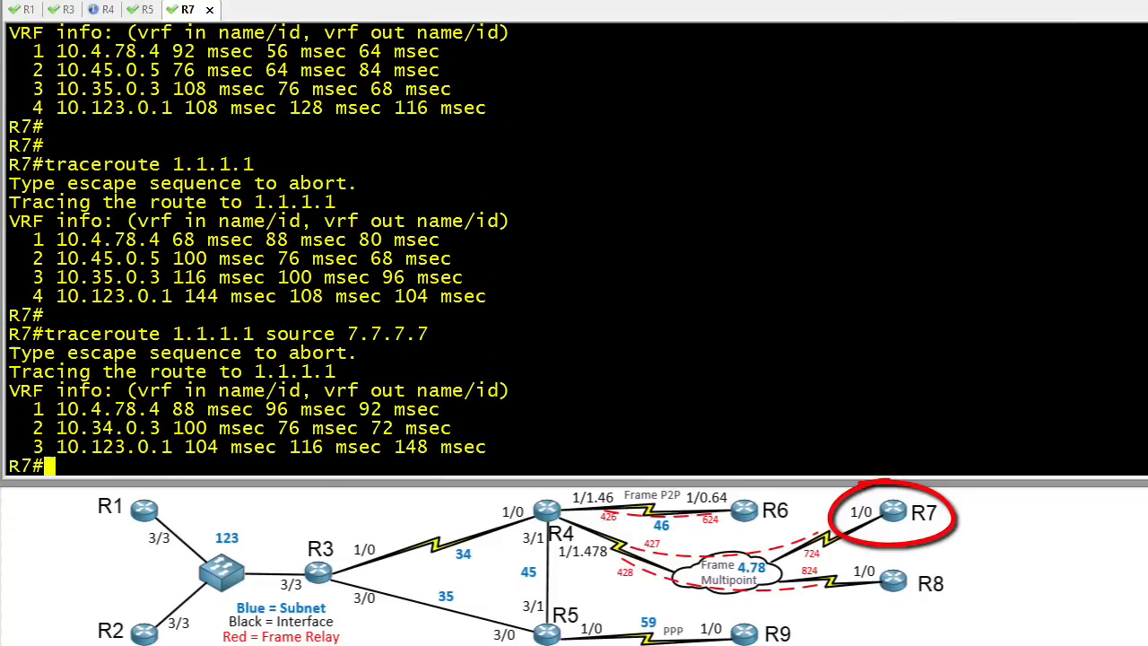
pyautogui.moveTo(900, 522)
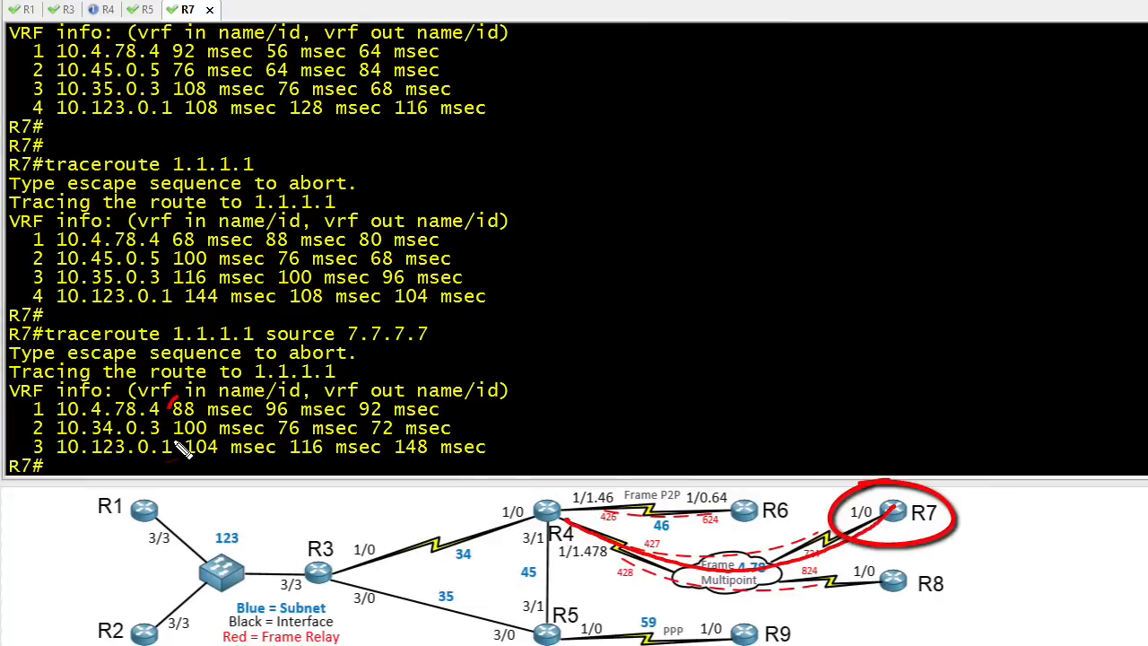
pyautogui.moveTo(529, 505)
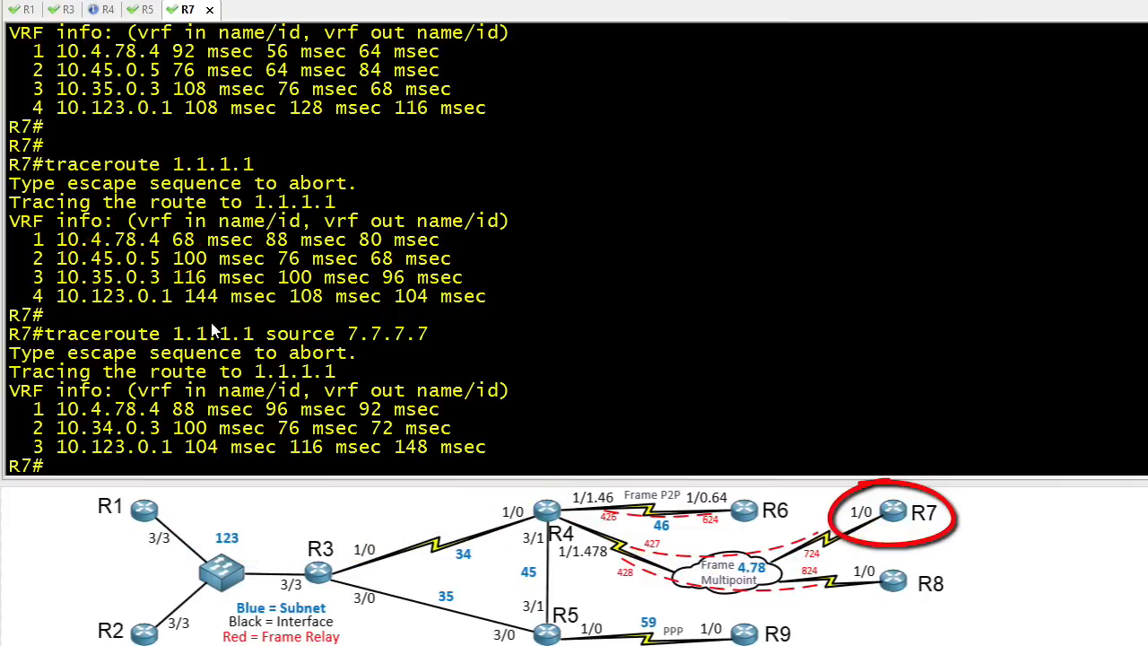
pyautogui.click(104, 8)
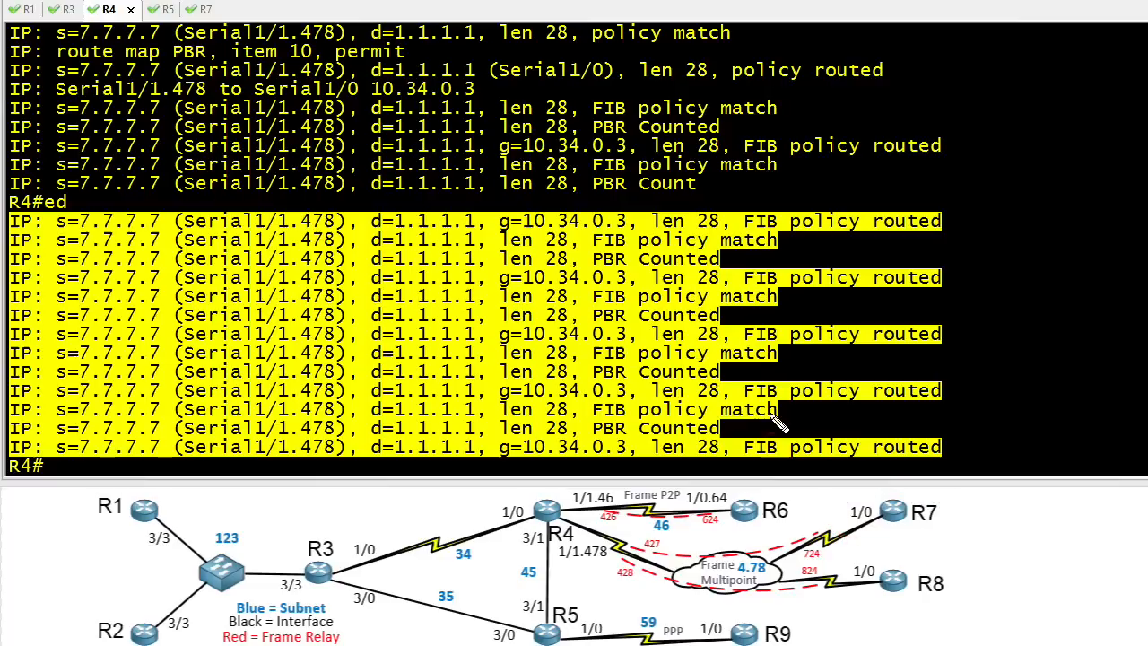